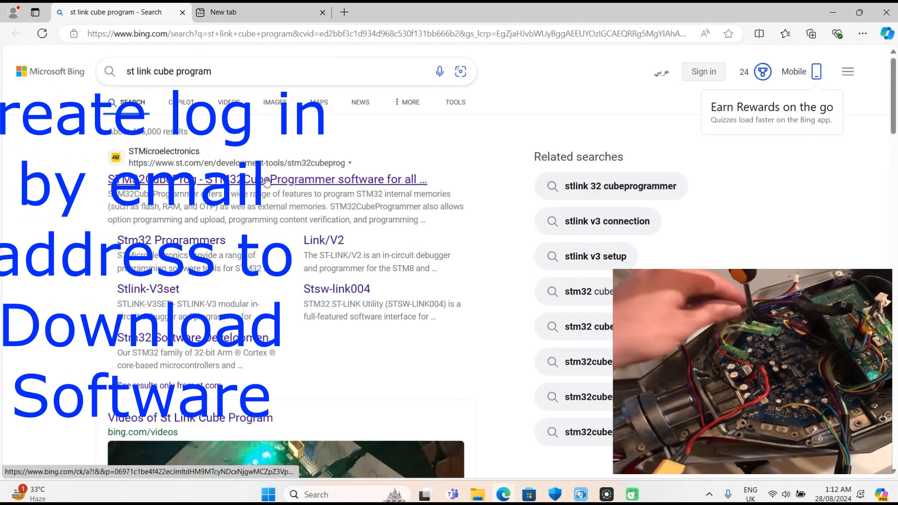
# Step: Open the STMicroelectronics STM32CubeProgrammer page from the Bing search results
pyautogui.click(267, 180)
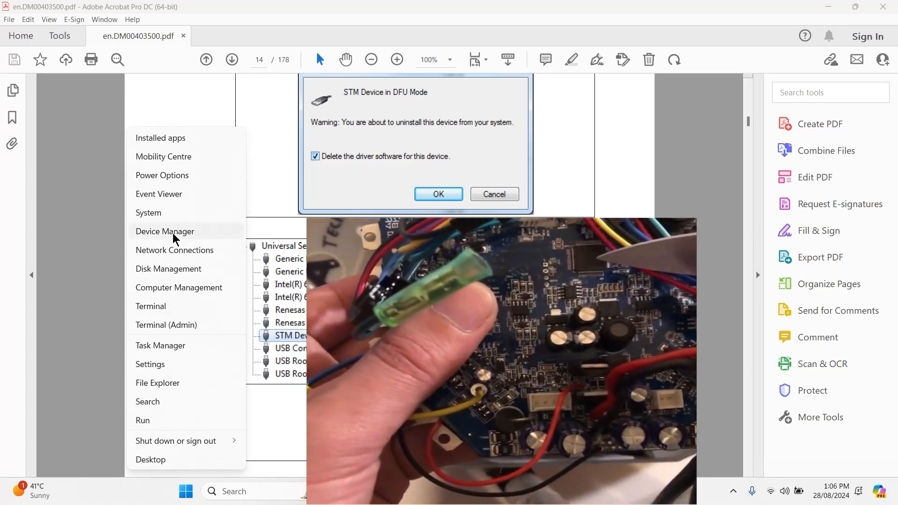
# Step: Open Device Manager and locate the STM32 STLink entry under Universal Serial Bus devices
pyautogui.click(165, 231)
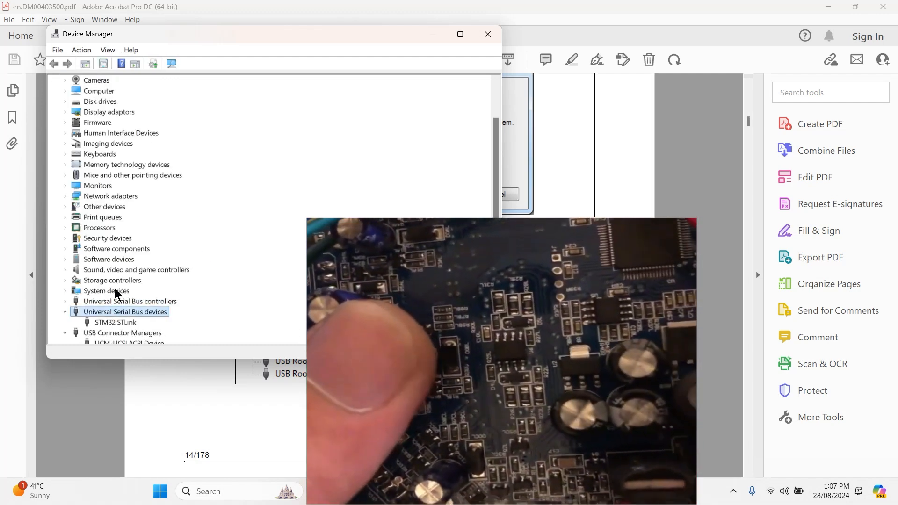
pyautogui.click(116, 322)
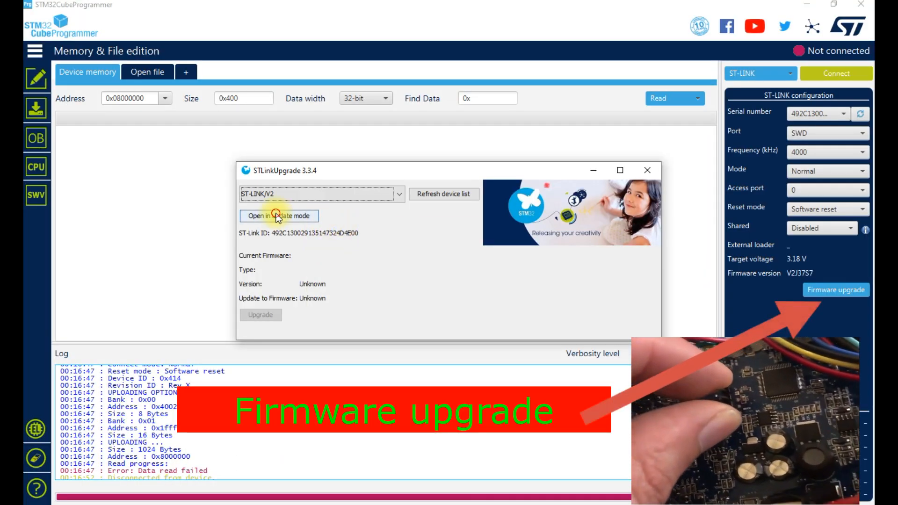
# Step: Open the ST-LINK/V2 probe in update mode and upgrade its firmware to V2J37S7
pyautogui.click(279, 216)
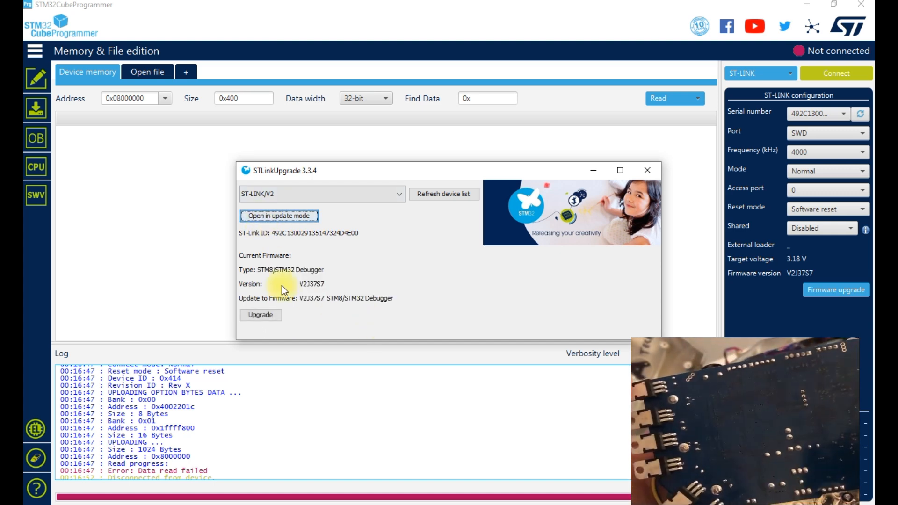
pyautogui.click(260, 314)
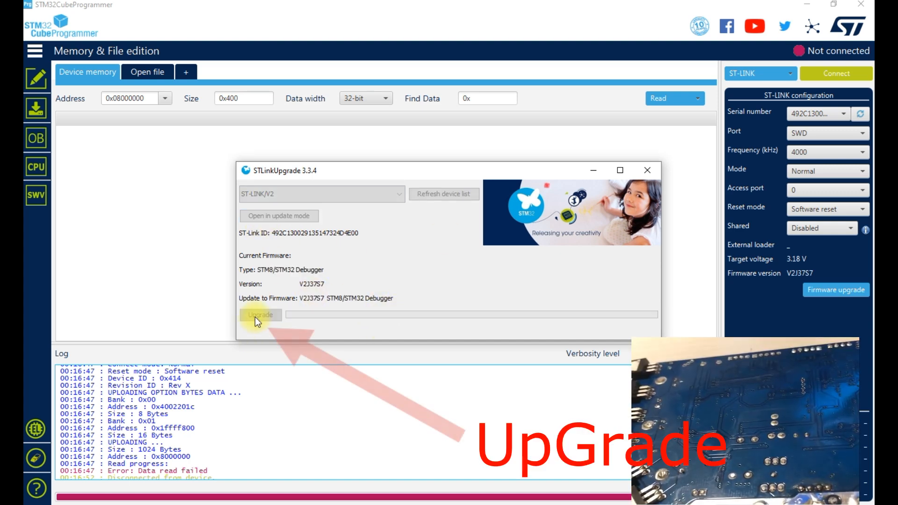
pyautogui.click(261, 316)
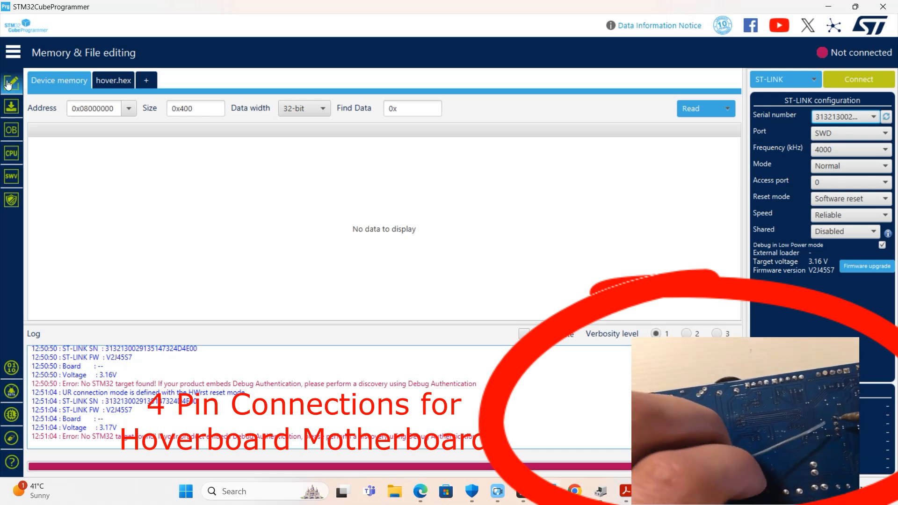
pyautogui.click(13, 51)
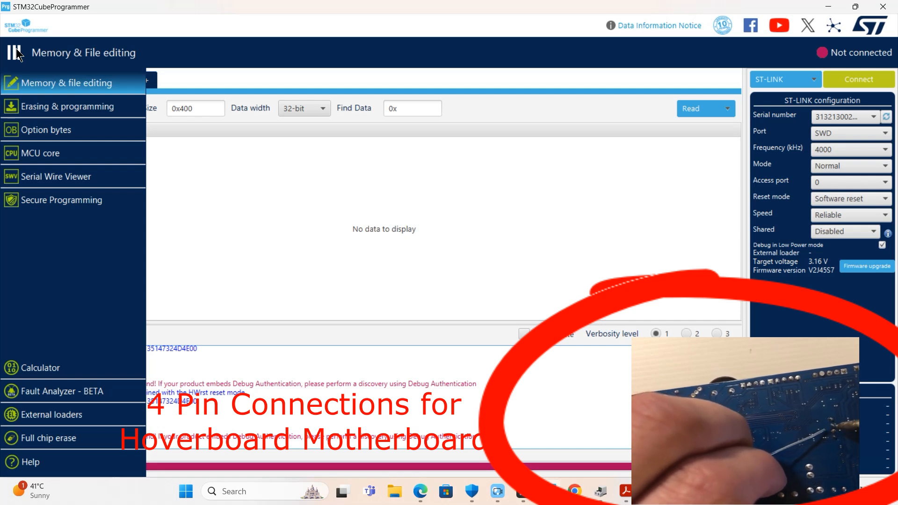
pyautogui.moveTo(525, 233)
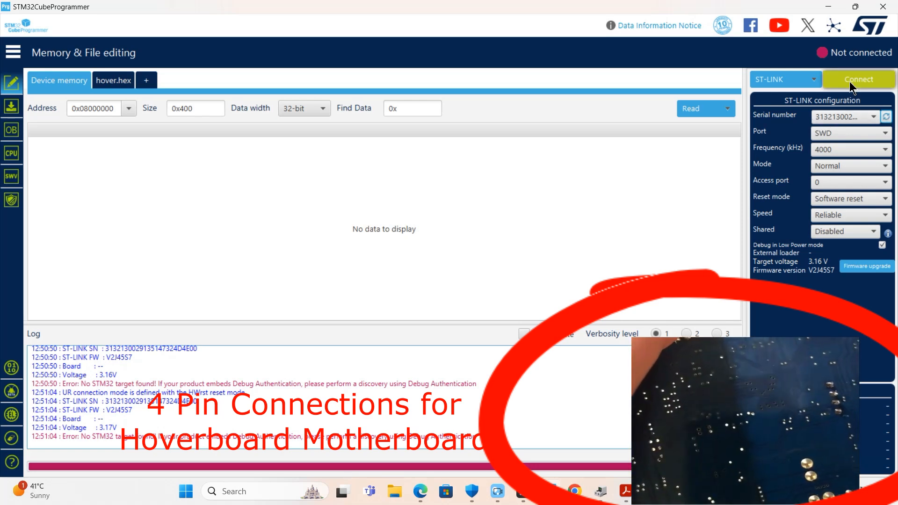
# Step: Connect over ST-LINK with SWD port and acknowledge the no-STM32-target-found error
pyautogui.click(812, 79)
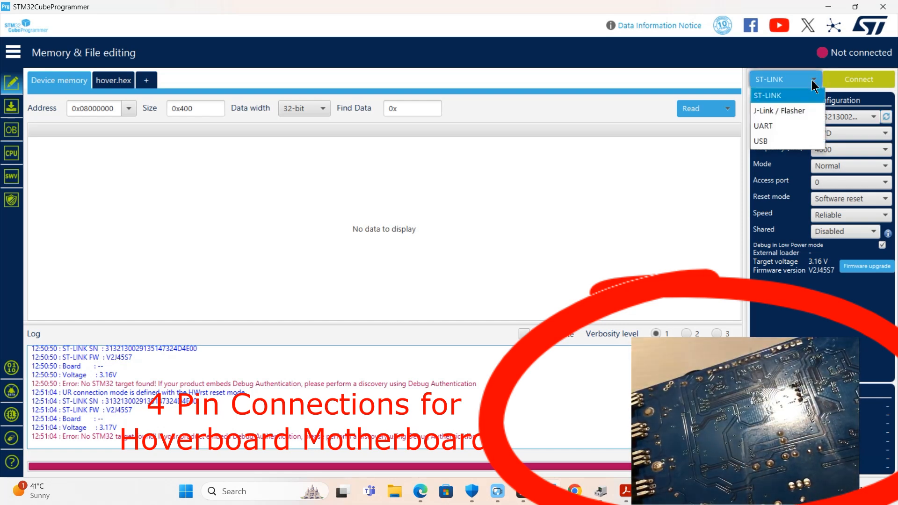
pyautogui.click(769, 95)
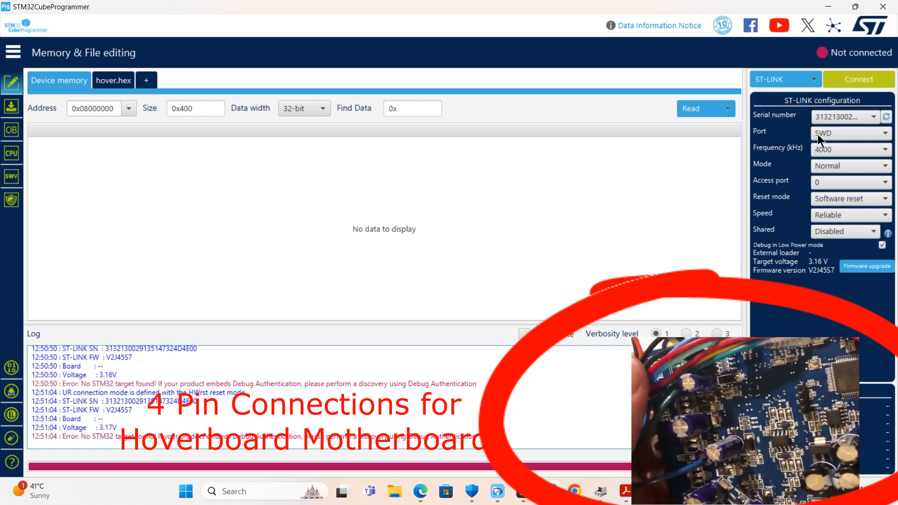
pyautogui.click(850, 133)
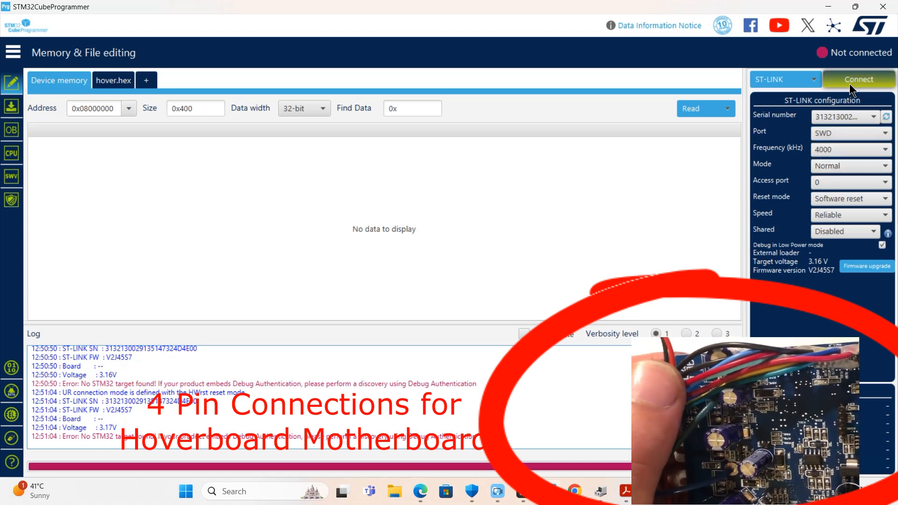
pyautogui.click(858, 78)
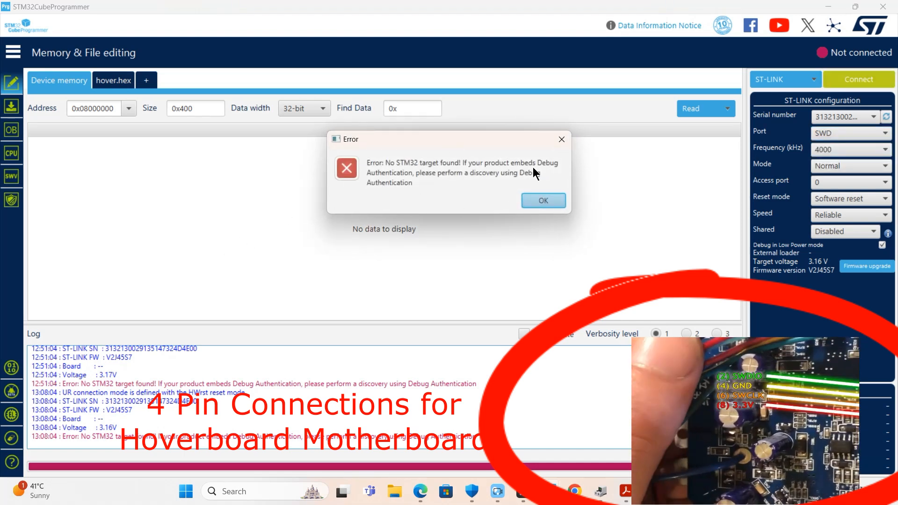
pyautogui.click(541, 200)
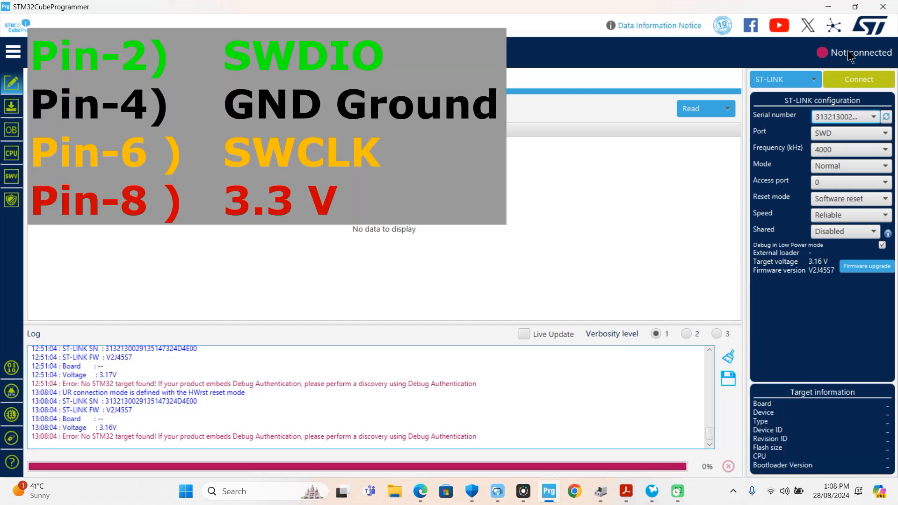
pyautogui.moveTo(859, 55)
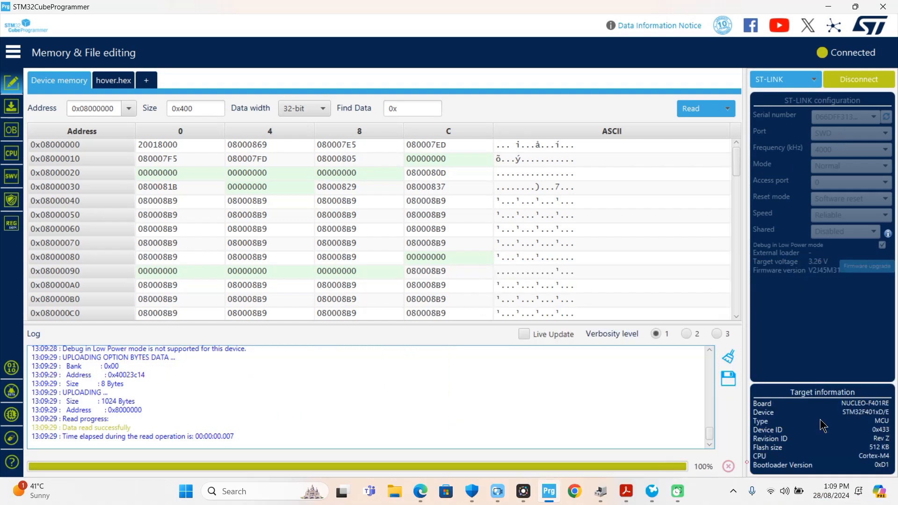
pyautogui.moveTo(796, 433)
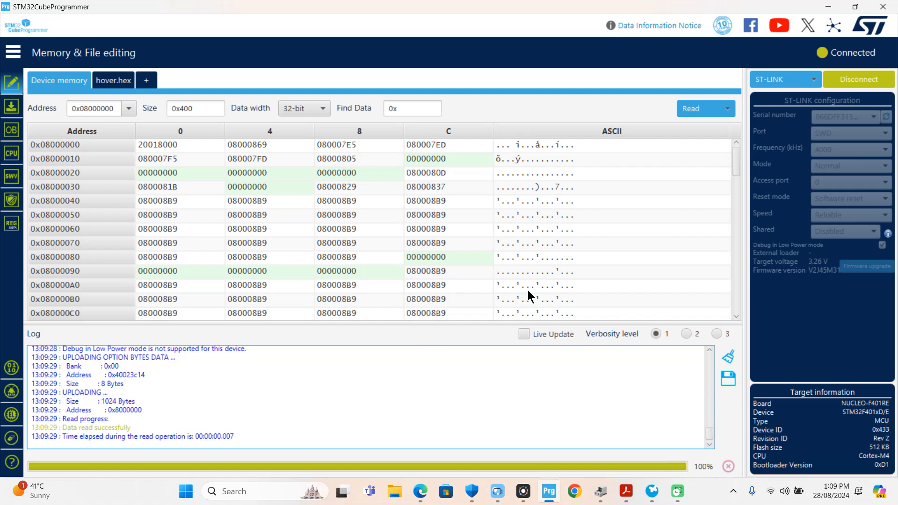
pyautogui.moveTo(207, 166)
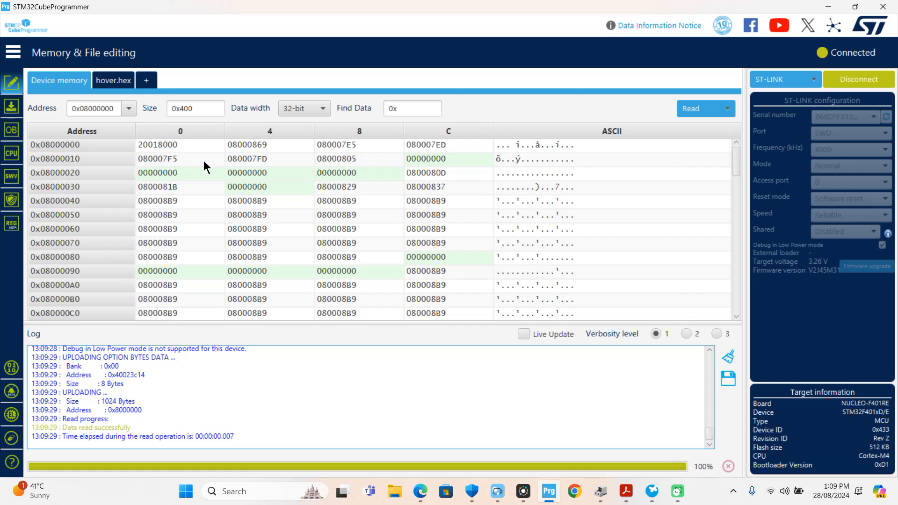
# Step: Toggle the sidebar menu and bring up the hover.hex file tab after the memory read
pyautogui.click(12, 53)
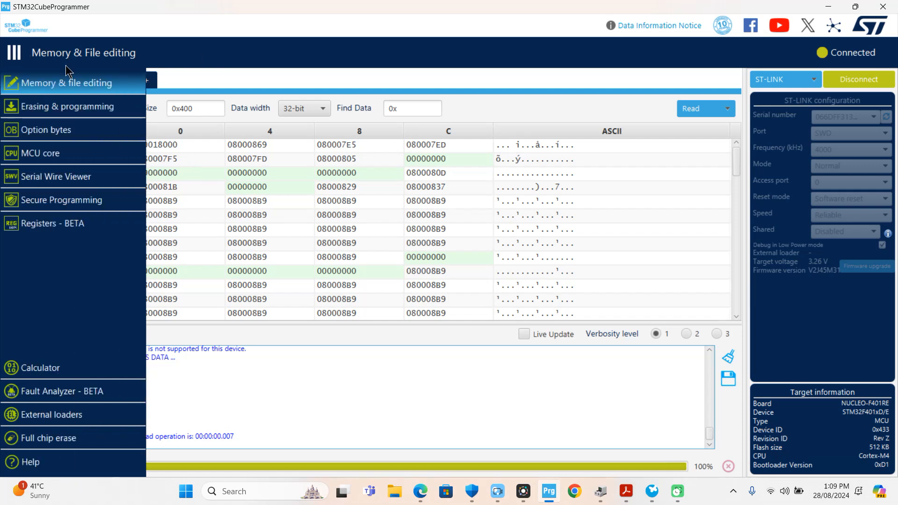
pyautogui.moveTo(842, 475)
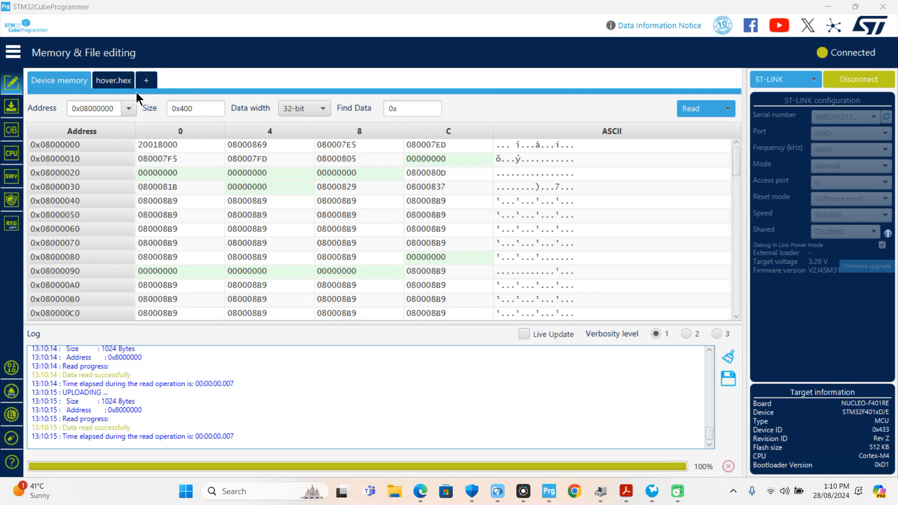
pyautogui.click(146, 81)
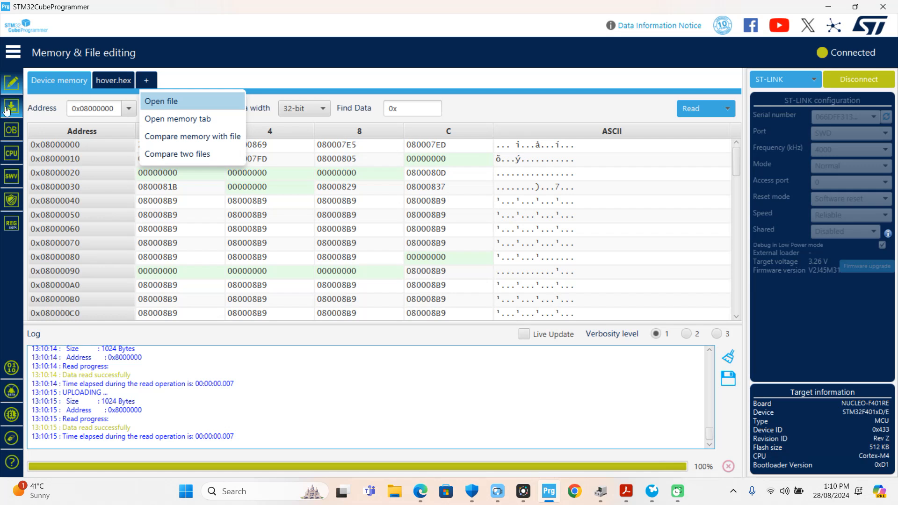
# Step: In Erasing & Programming, select hover.hex from the 0001 hex hoverboard motherboard folder
pyautogui.click(11, 108)
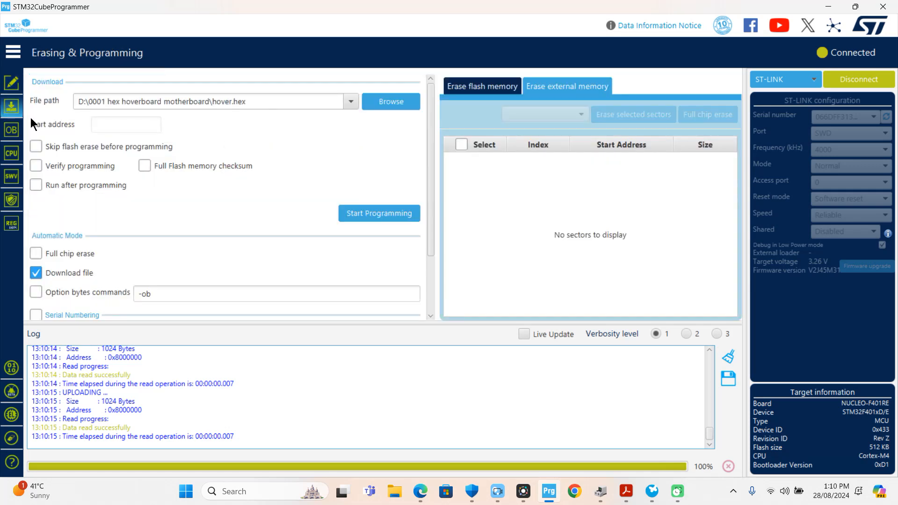
pyautogui.click(390, 101)
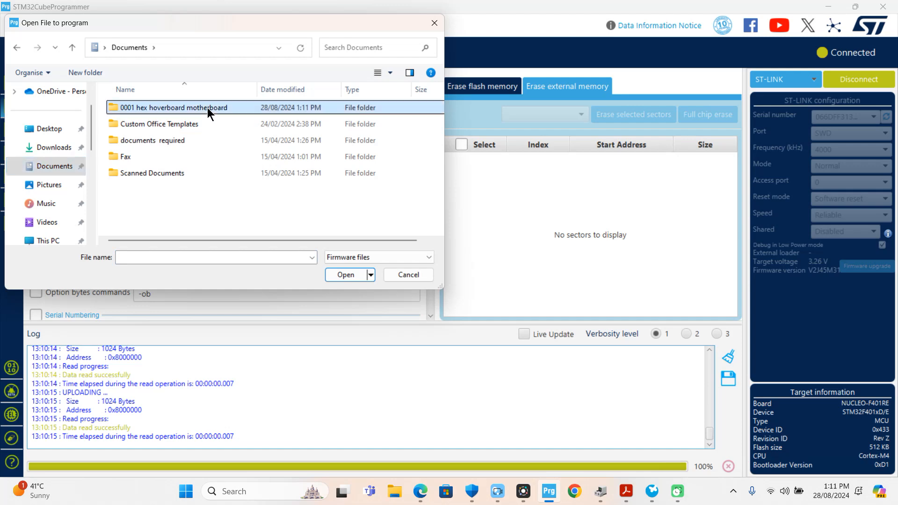
pyautogui.doubleClick(173, 106)
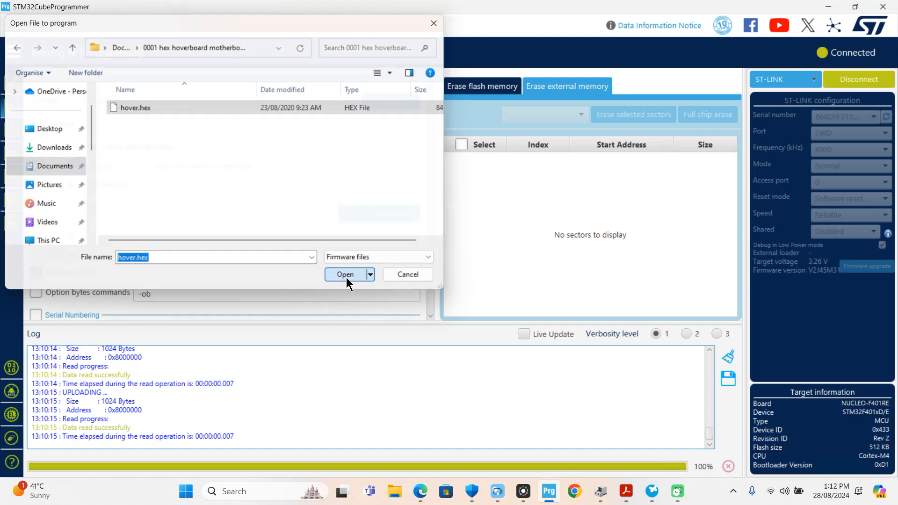
pyautogui.click(345, 274)
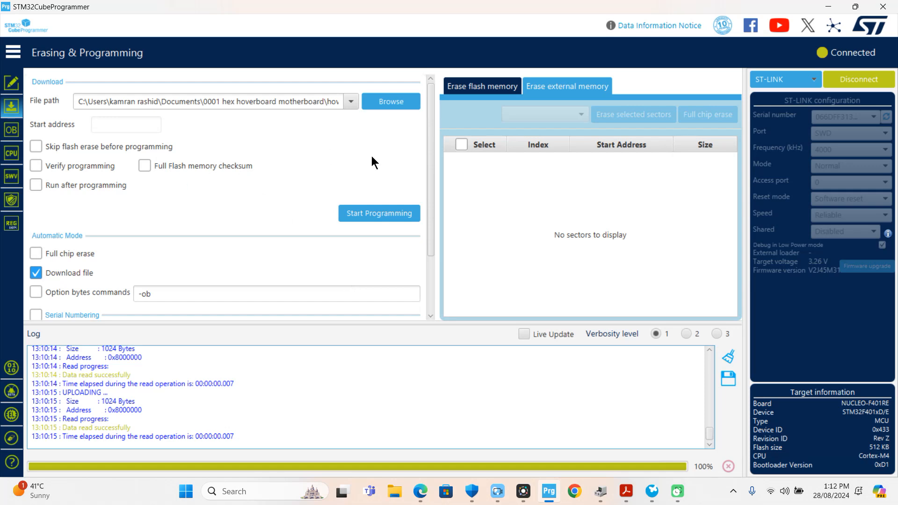
pyautogui.moveTo(618, 201)
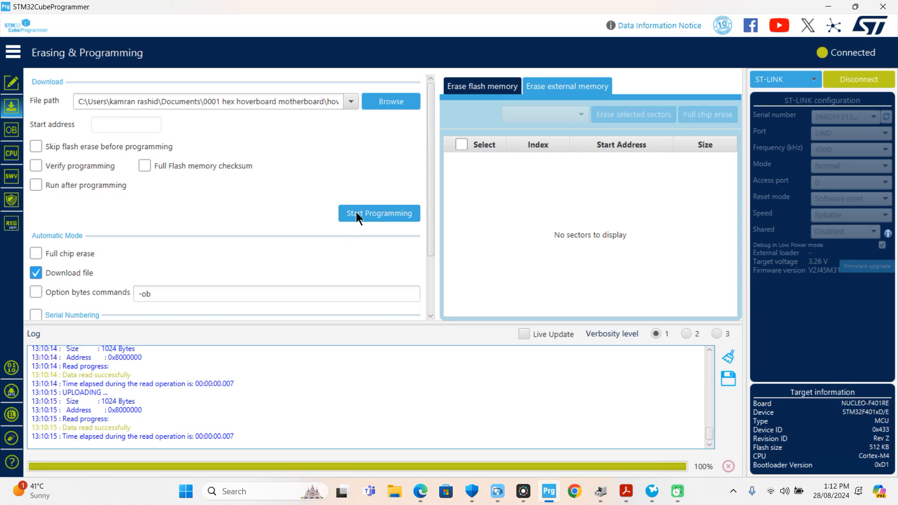
# Step: Start programming hover.hex to the board and acknowledge the download-complete message
pyautogui.click(379, 214)
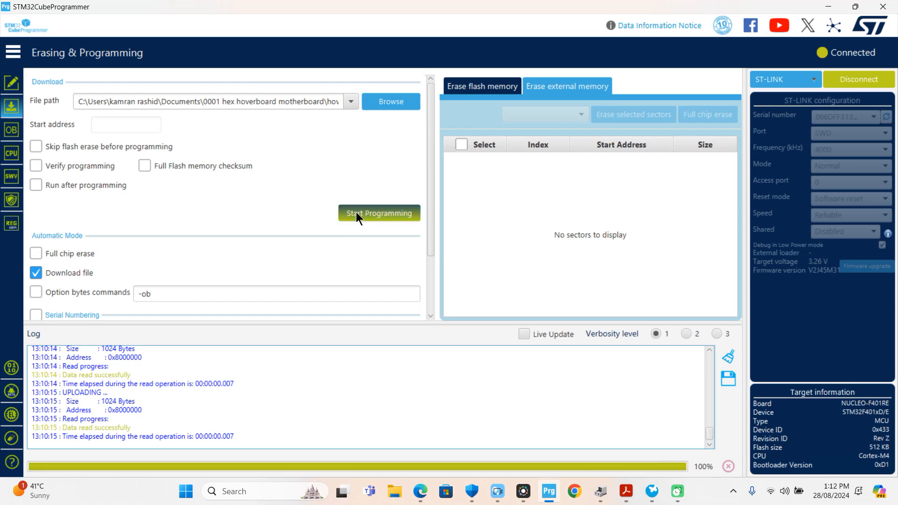
pyautogui.click(379, 213)
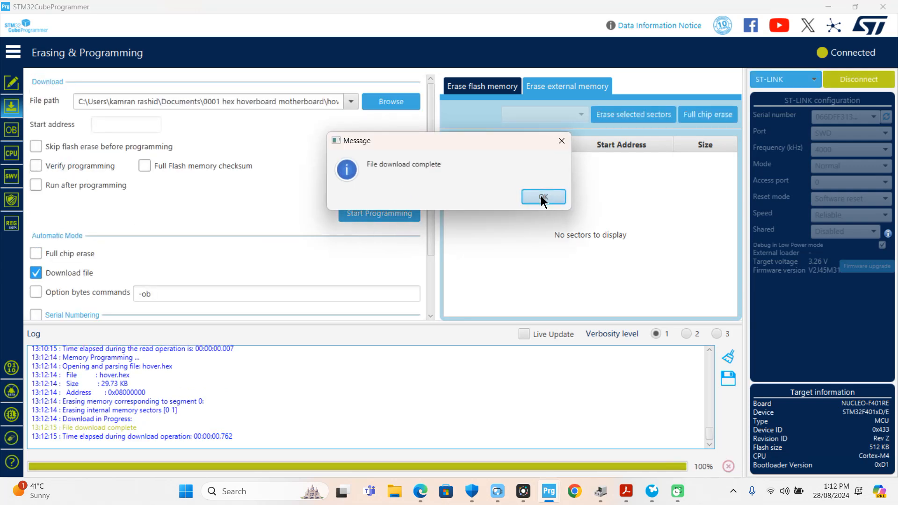
pyautogui.click(543, 198)
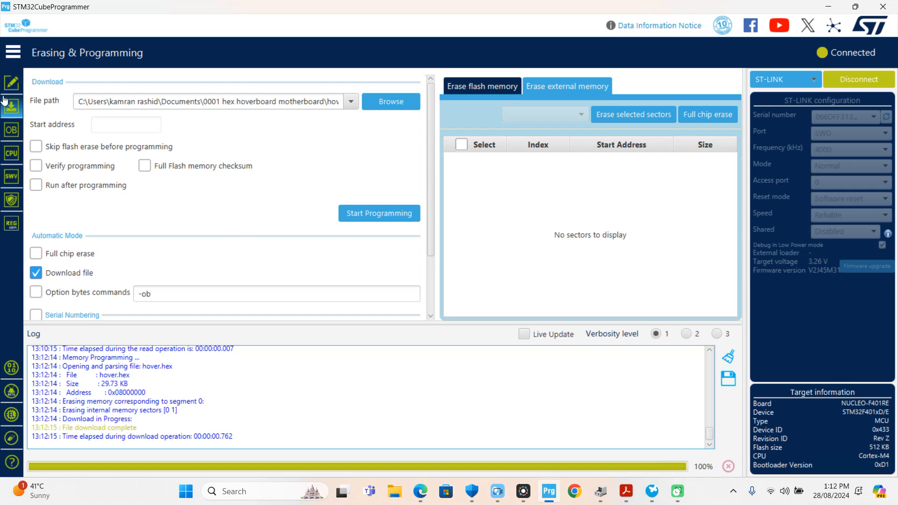
# Step: Open hover.hex into its own file tab in Memory & File editing
pyautogui.click(391, 101)
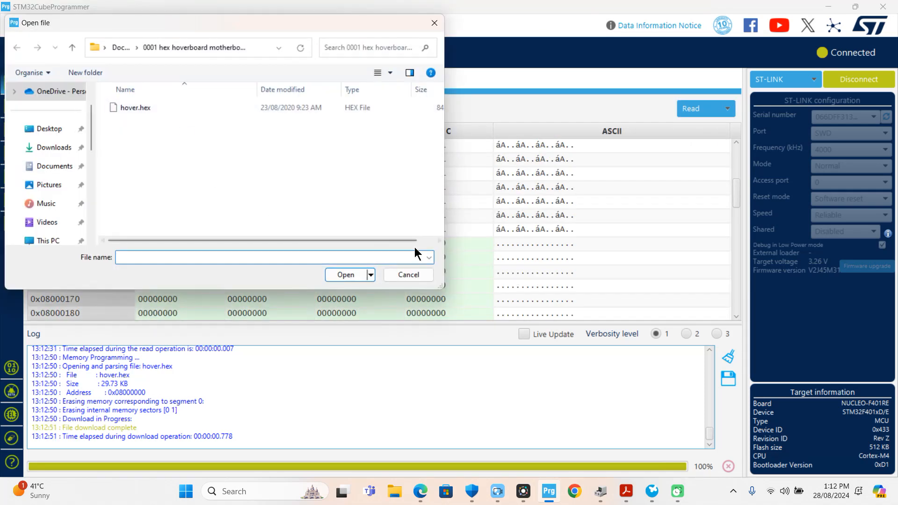
pyautogui.click(408, 275)
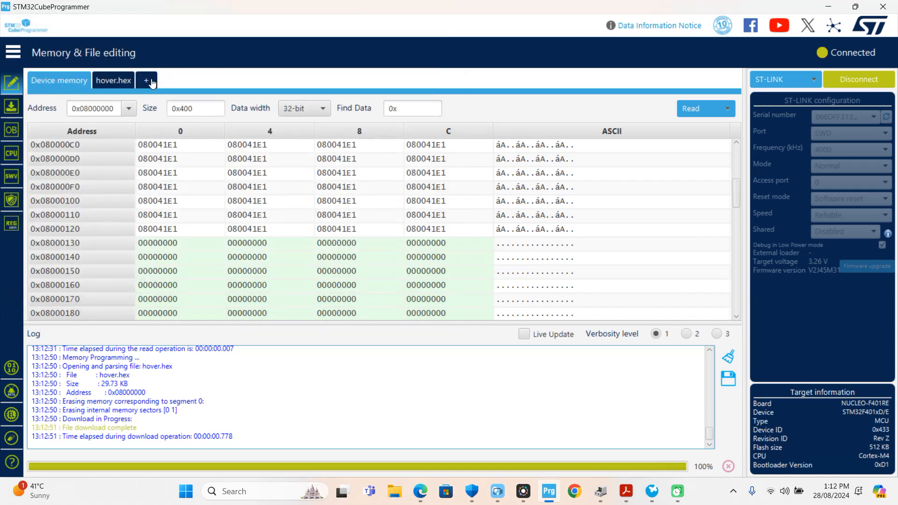
pyautogui.click(147, 80)
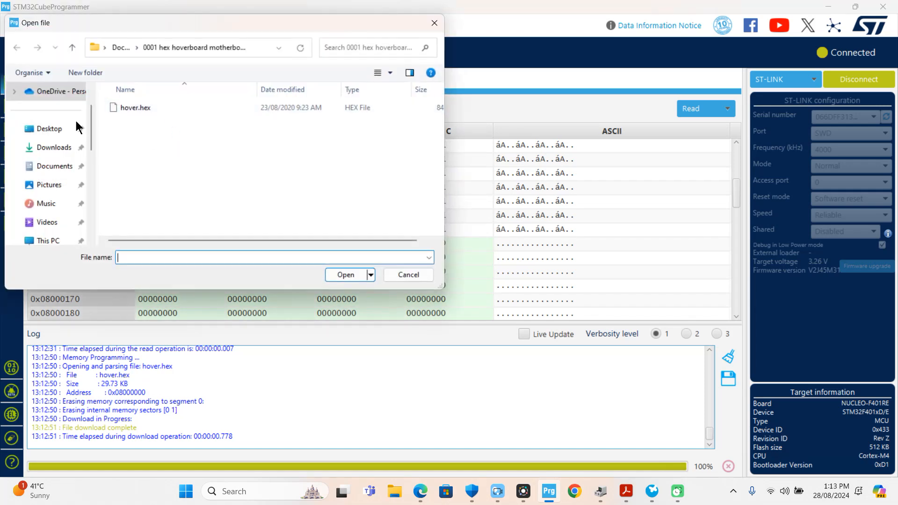
pyautogui.click(407, 275)
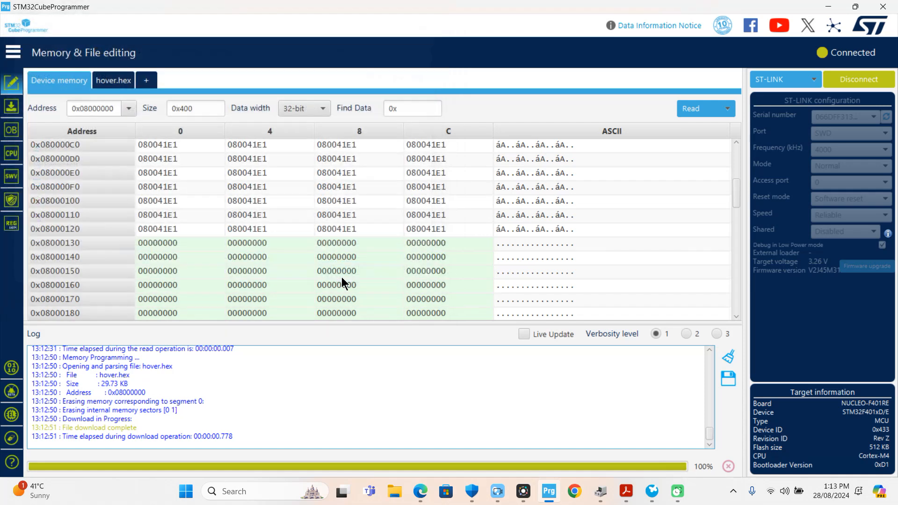
pyautogui.click(146, 80)
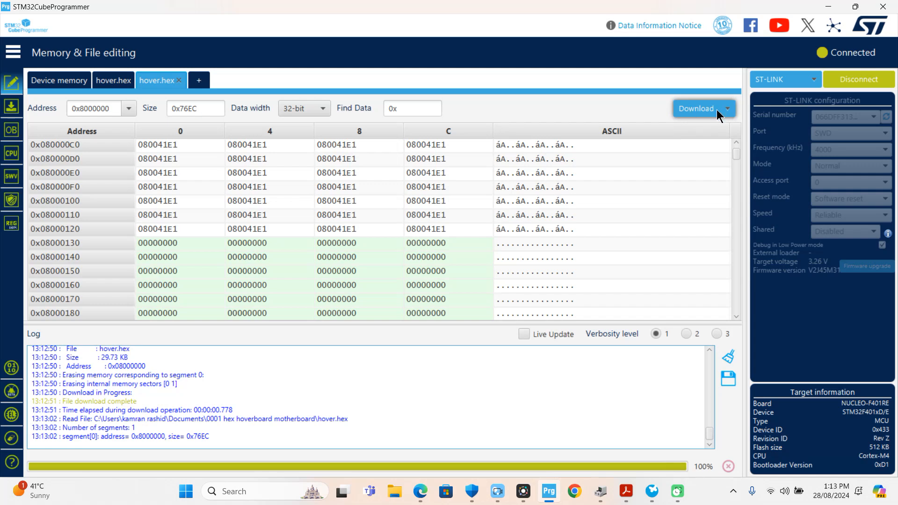
# Step: Download the opened hover.hex to the board and acknowledge File download complete
pyautogui.click(695, 109)
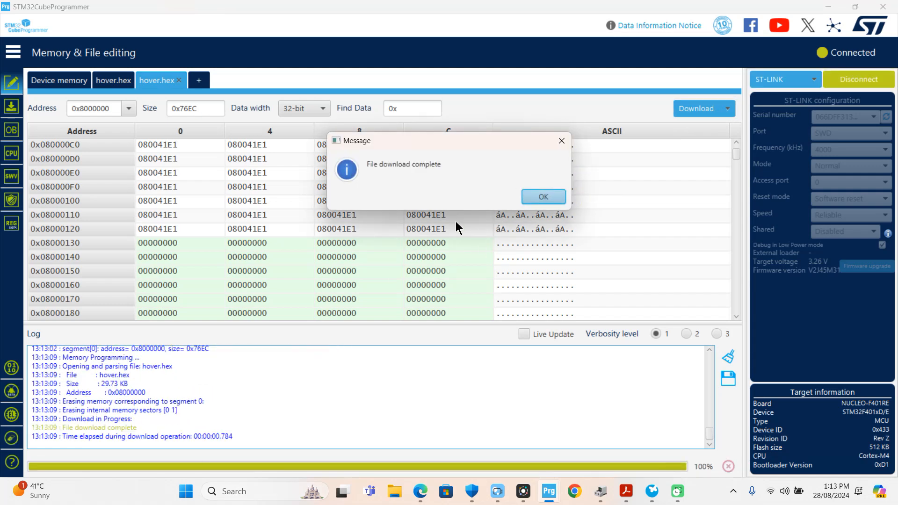
pyautogui.click(543, 197)
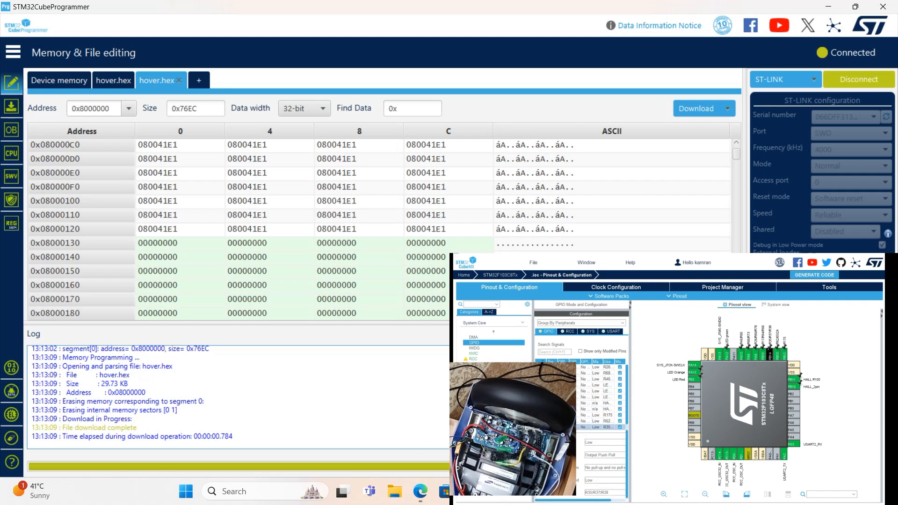
pyautogui.click(475, 359)
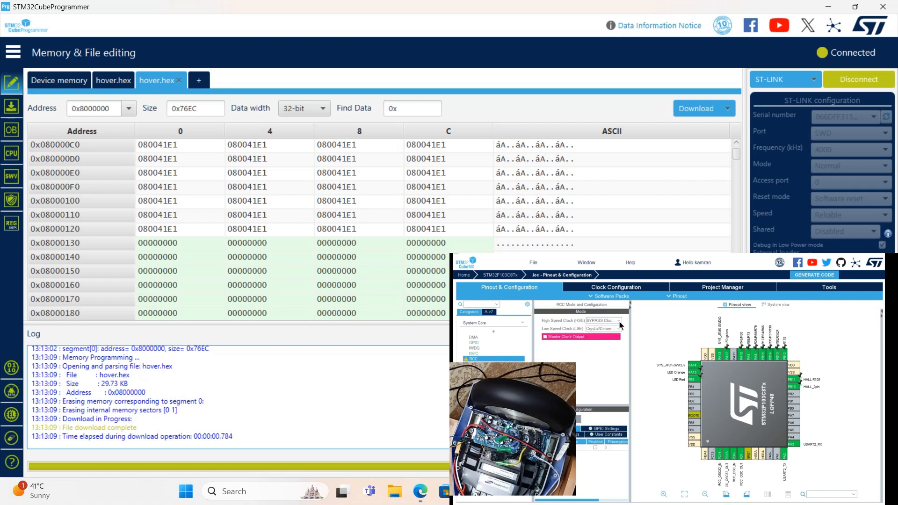
pyautogui.click(603, 328)
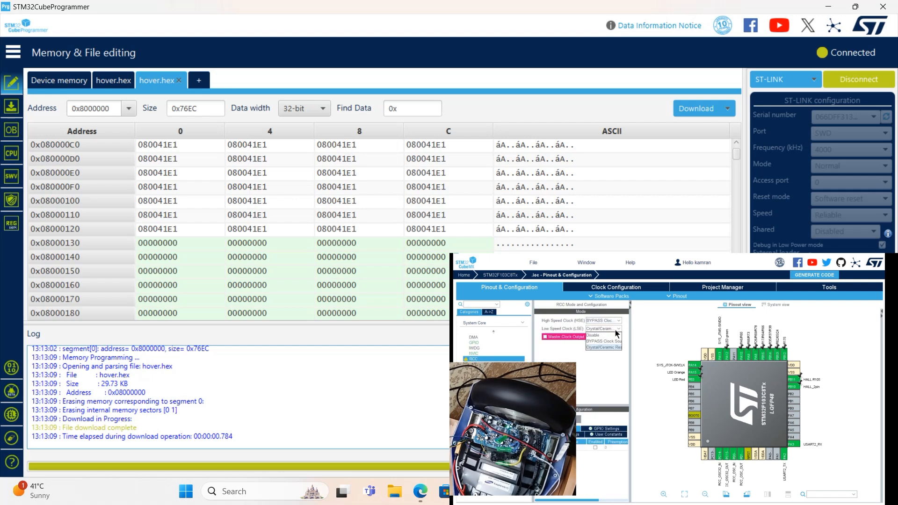